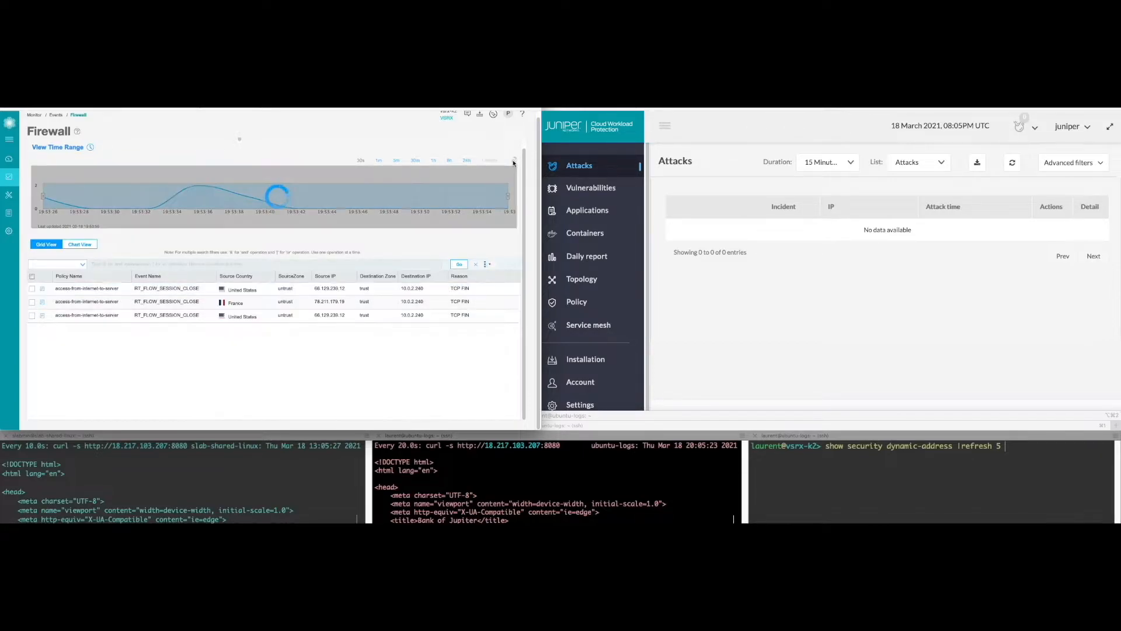
# Refresh the empty Attacks list, then run the watch curl command and 'sh attacks.sh' in the attacker terminal
pyautogui.click(1011, 162)
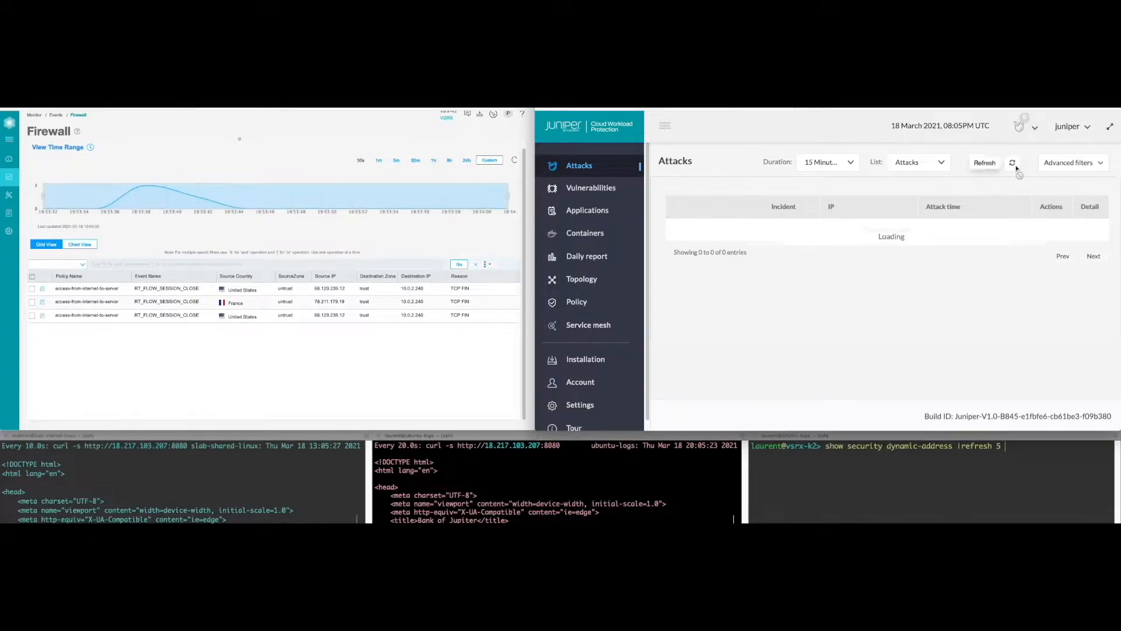
pyautogui.click(985, 163)
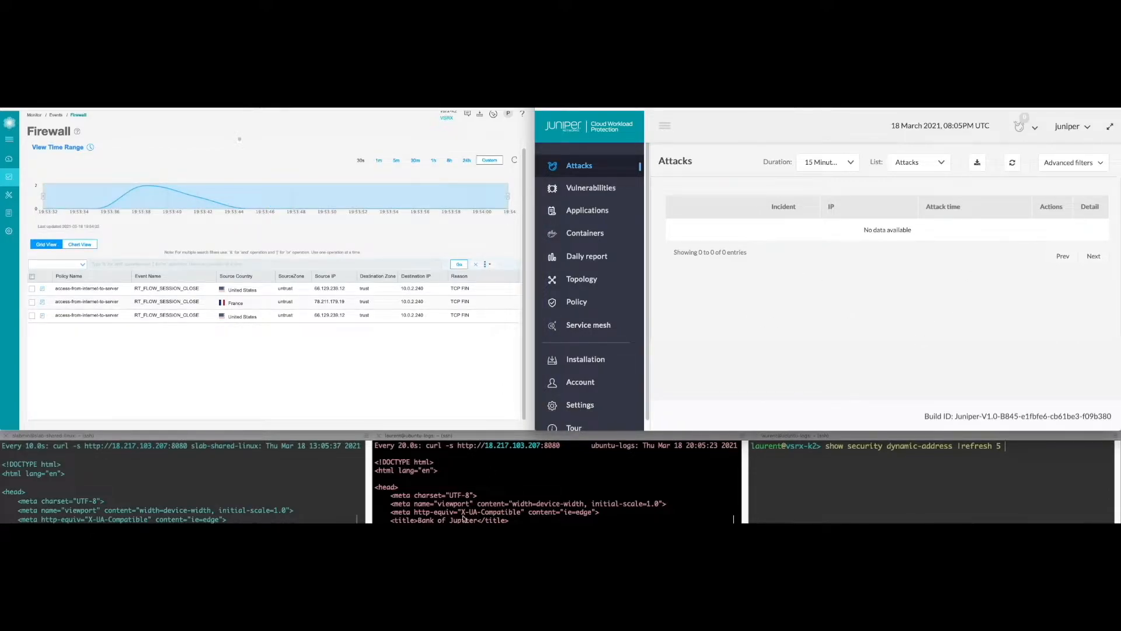
pyautogui.write('watch -n 20 curl -s http://18.217.103.207:8080')
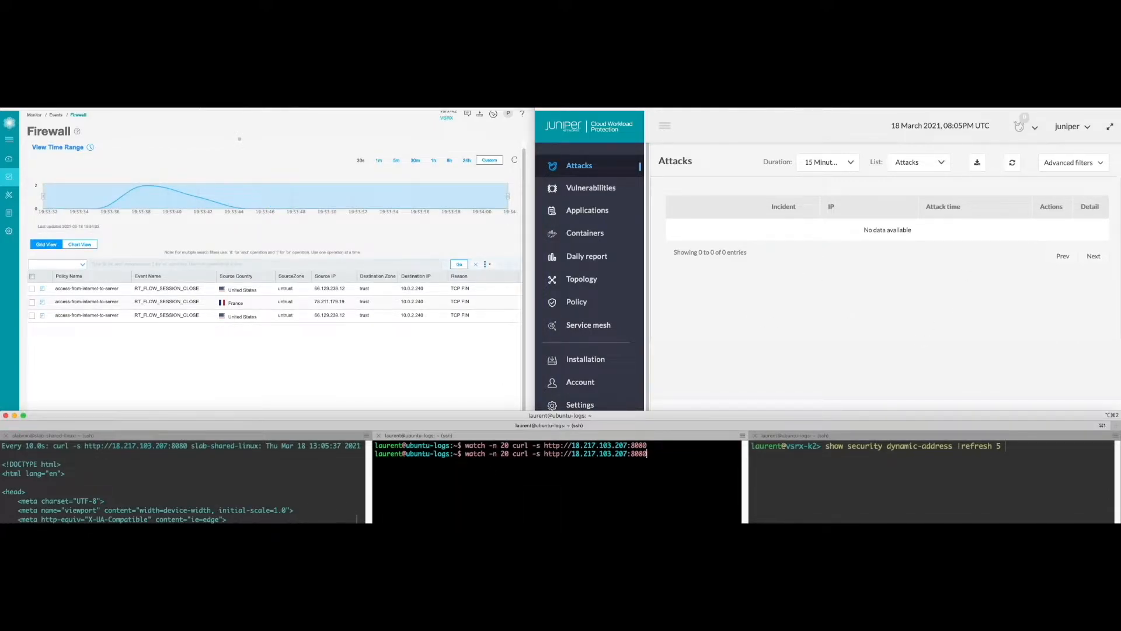
pyautogui.write('sh attacks.sh')
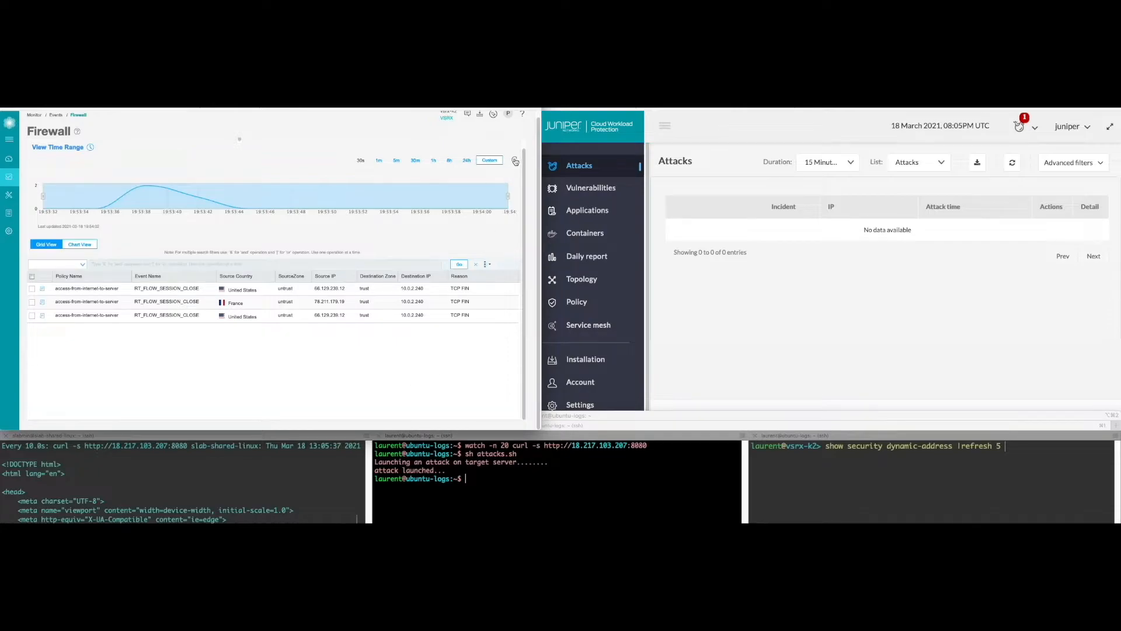
# Refresh the firewall event log and the Attacks list to surface the Remote Code Execution incident from 172.17.0.2
pyautogui.click(515, 160)
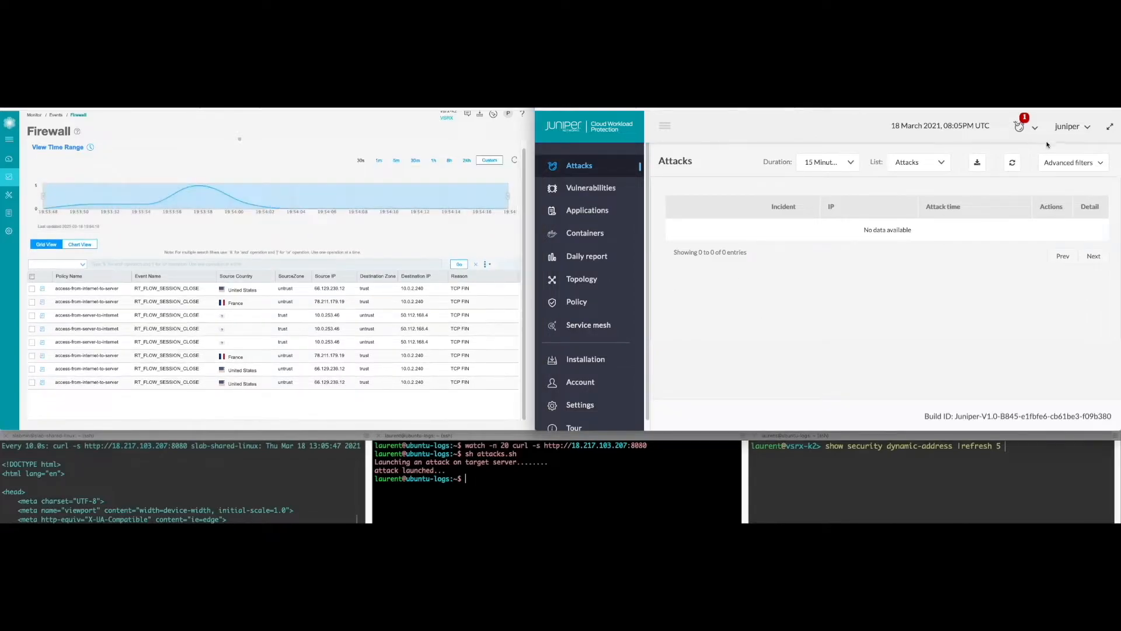
pyautogui.click(826, 161)
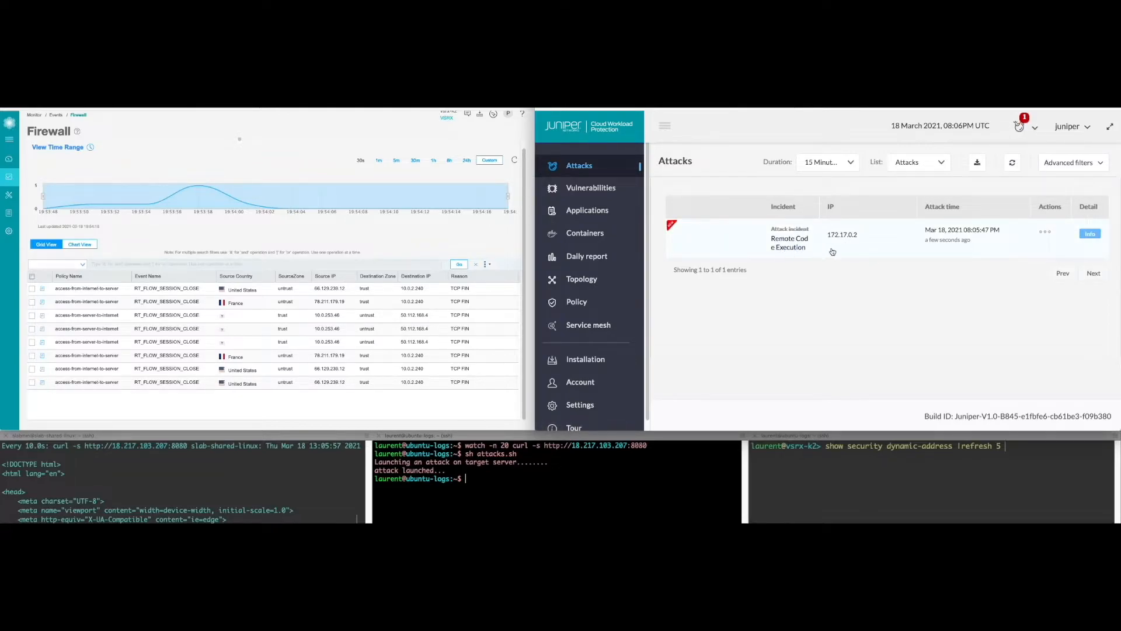
# Open the Remote Code Execution incident details and view the container identifiers, then its command and servlet details
pyautogui.click(1090, 233)
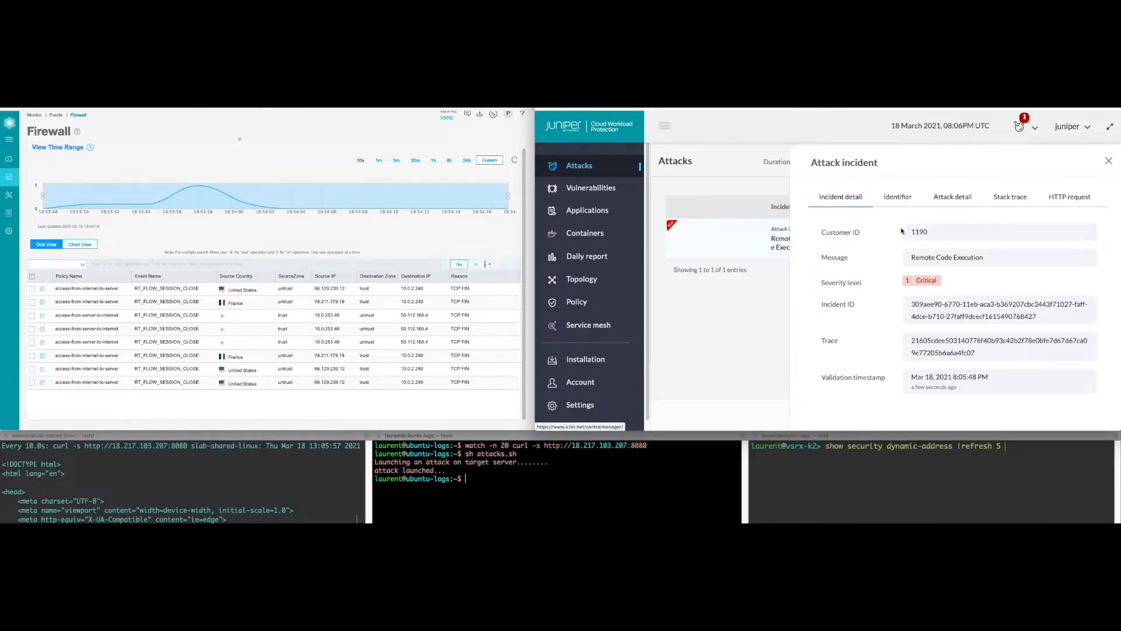
pyautogui.click(898, 196)
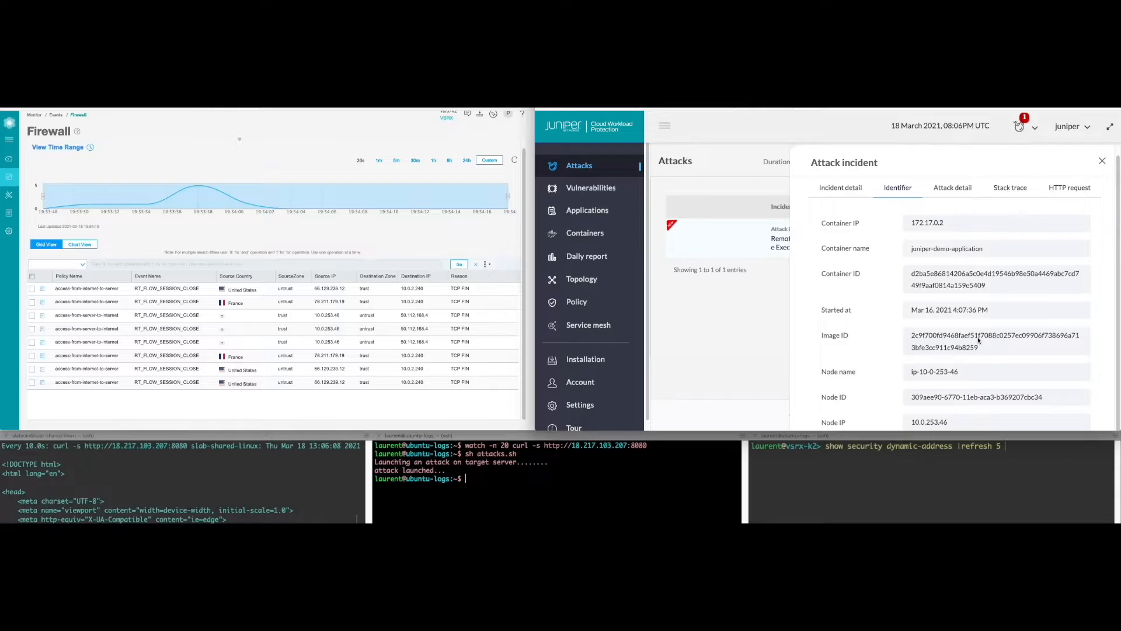
pyautogui.moveTo(993, 262)
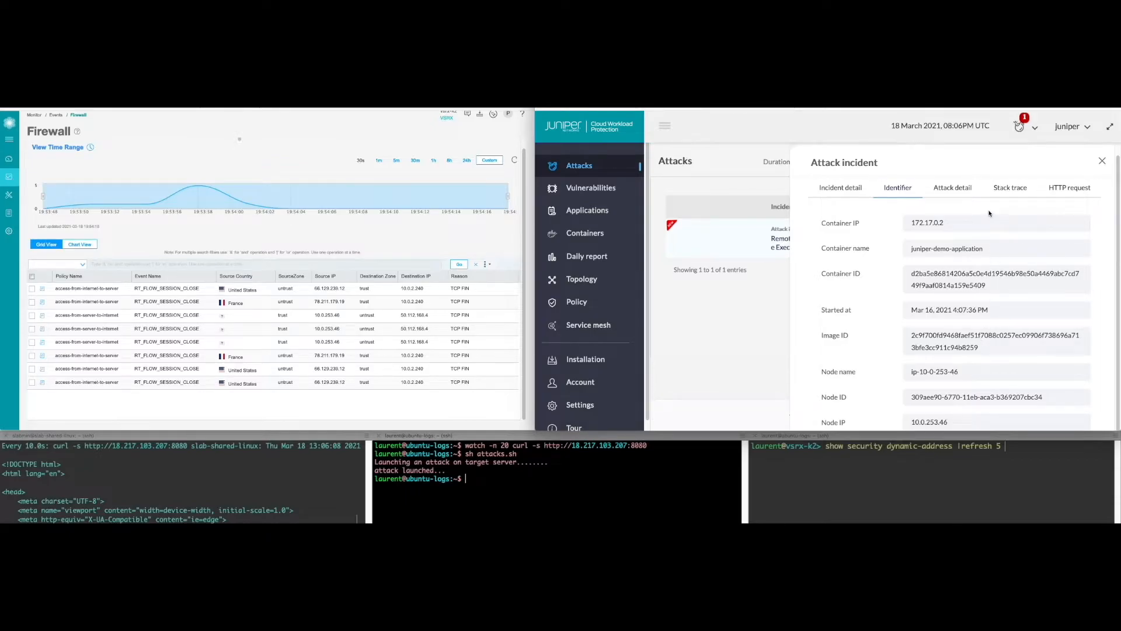
pyautogui.click(952, 187)
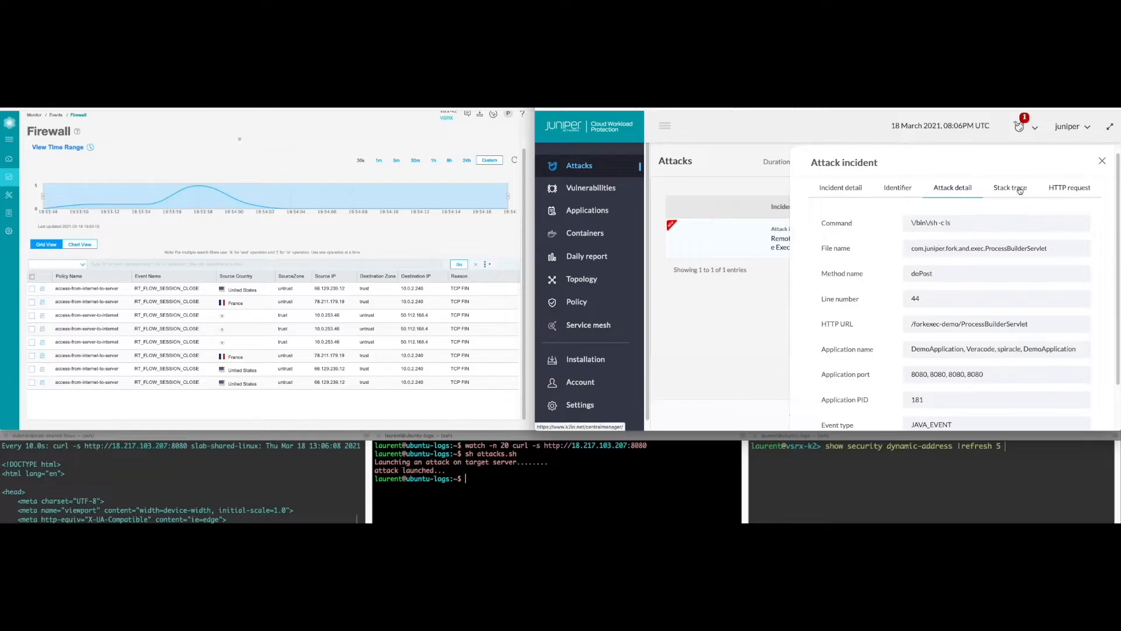
# View the stack trace and HTTP request, selecting the attacker address 78.211.179.19
pyautogui.click(1010, 187)
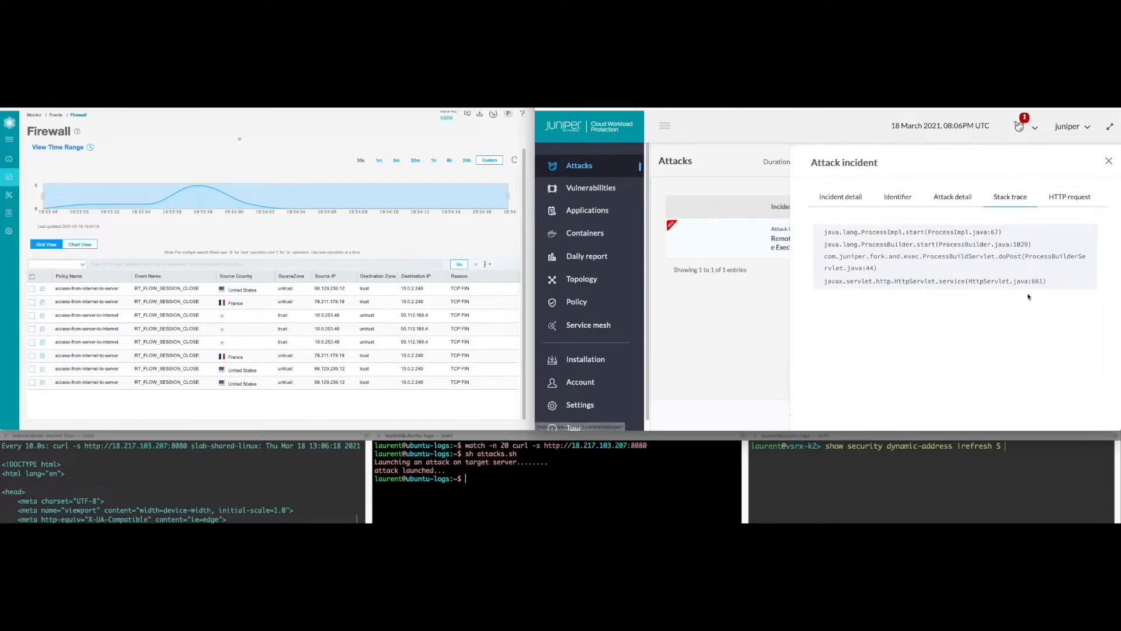
pyautogui.click(1071, 196)
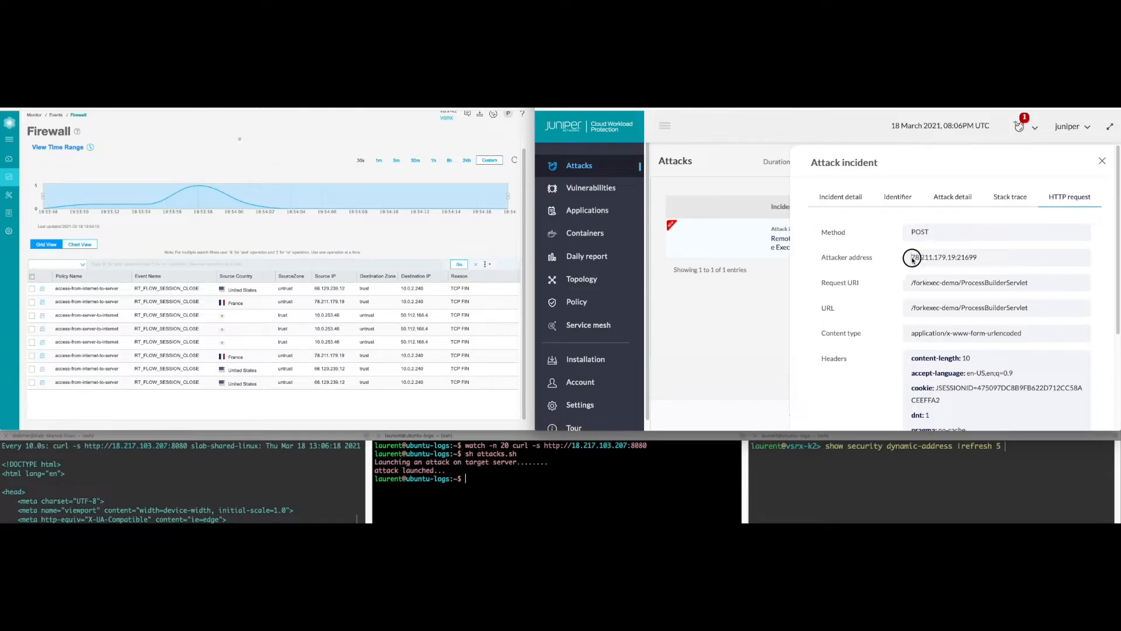
pyautogui.doubleClick(934, 257)
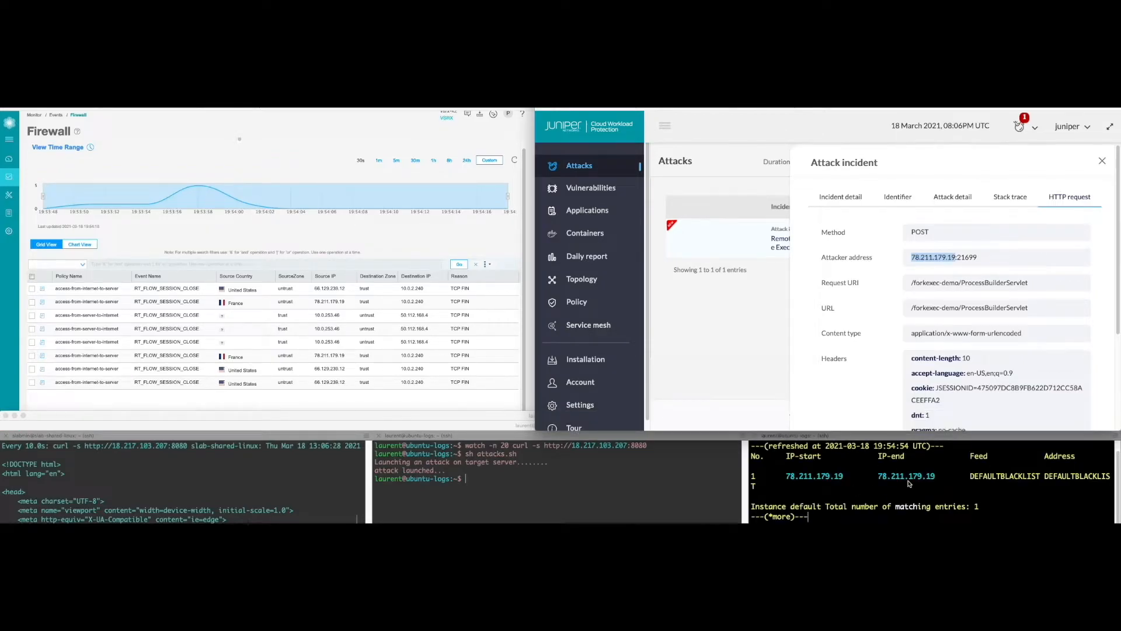
# Check the vSRX dynamic-address output, close the incident panel and refresh firewall events to show denied sessions
pyautogui.scroll(-3)
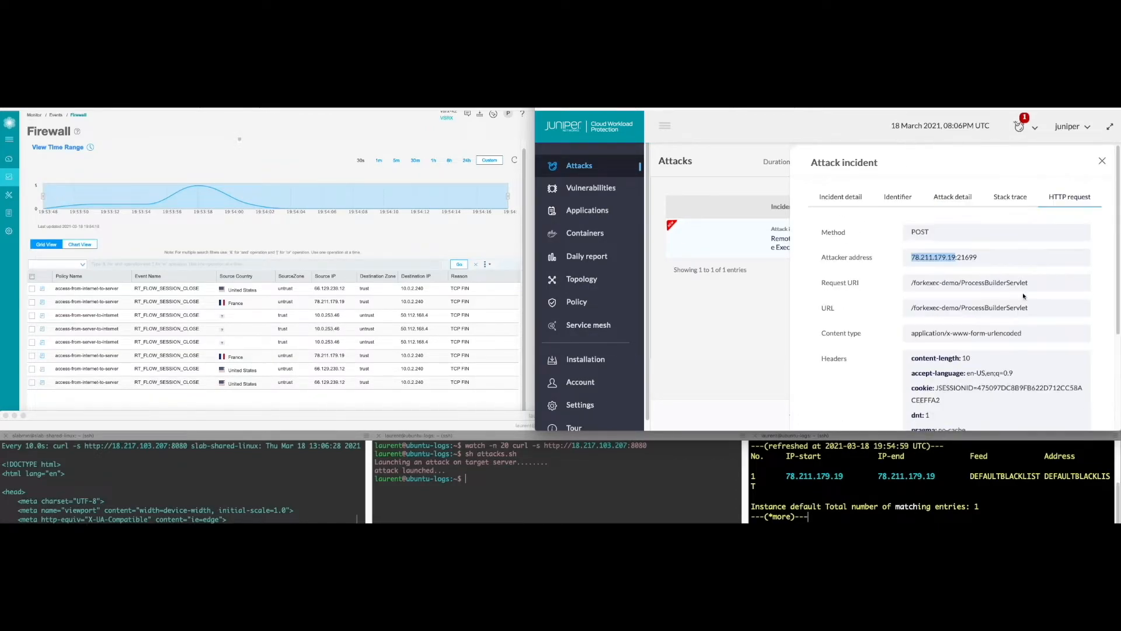
pyautogui.click(1102, 161)
pyautogui.write('watch -n 20 curl -s http://18.217.103.207:8080')
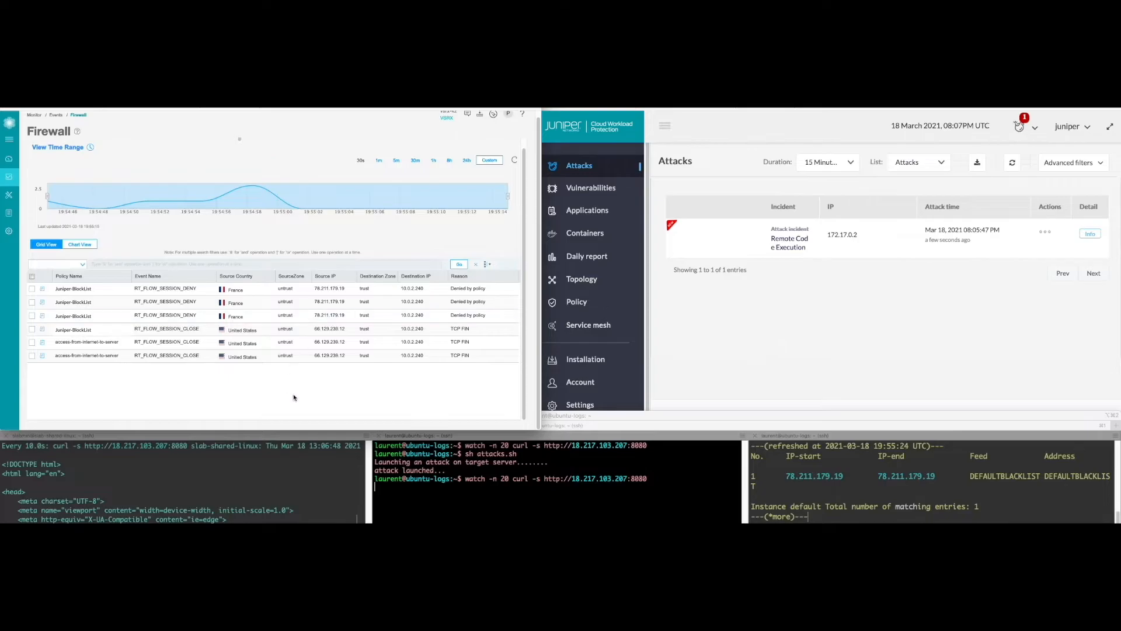
pyautogui.click(514, 160)
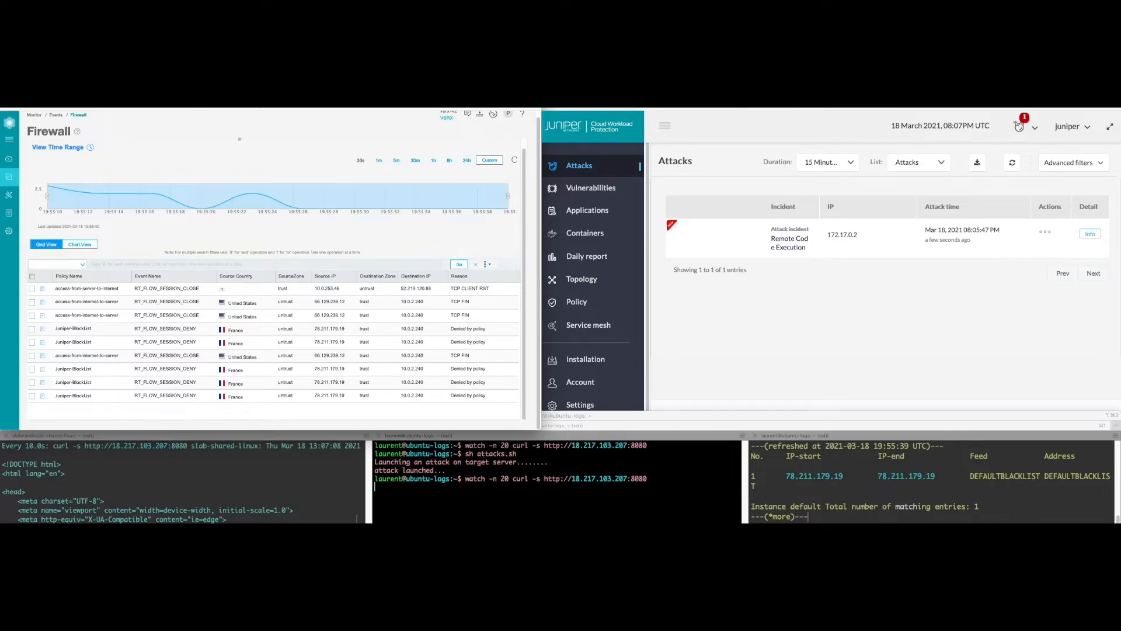
pyautogui.moveTo(592, 187)
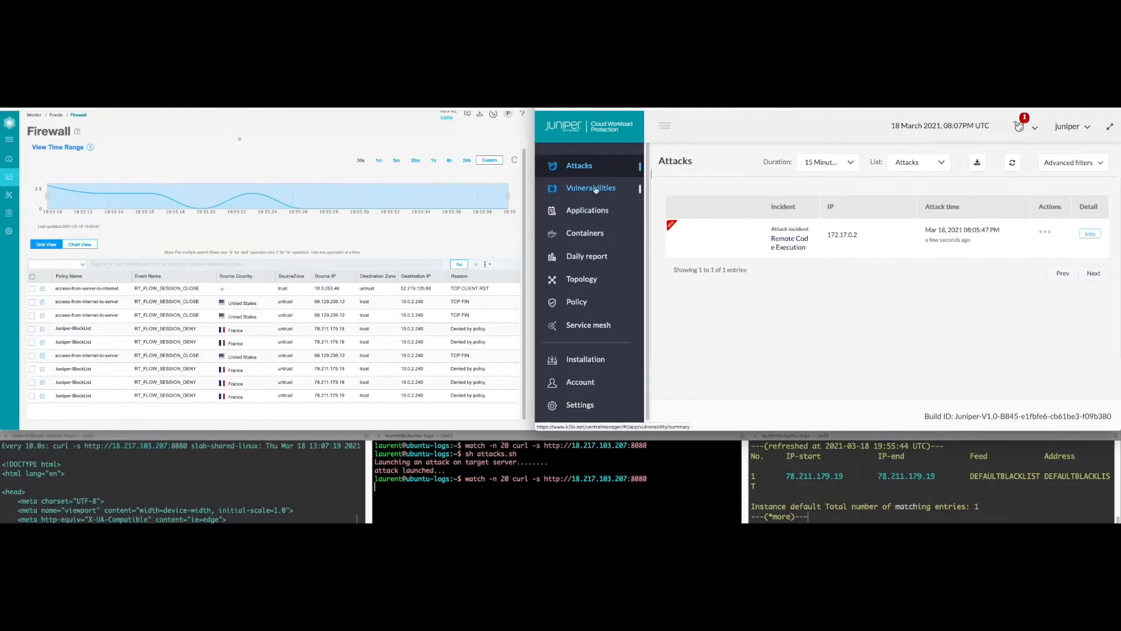
# Look at the protected applications overview and daily report, then the Vulnerabilities summary
pyautogui.click(591, 187)
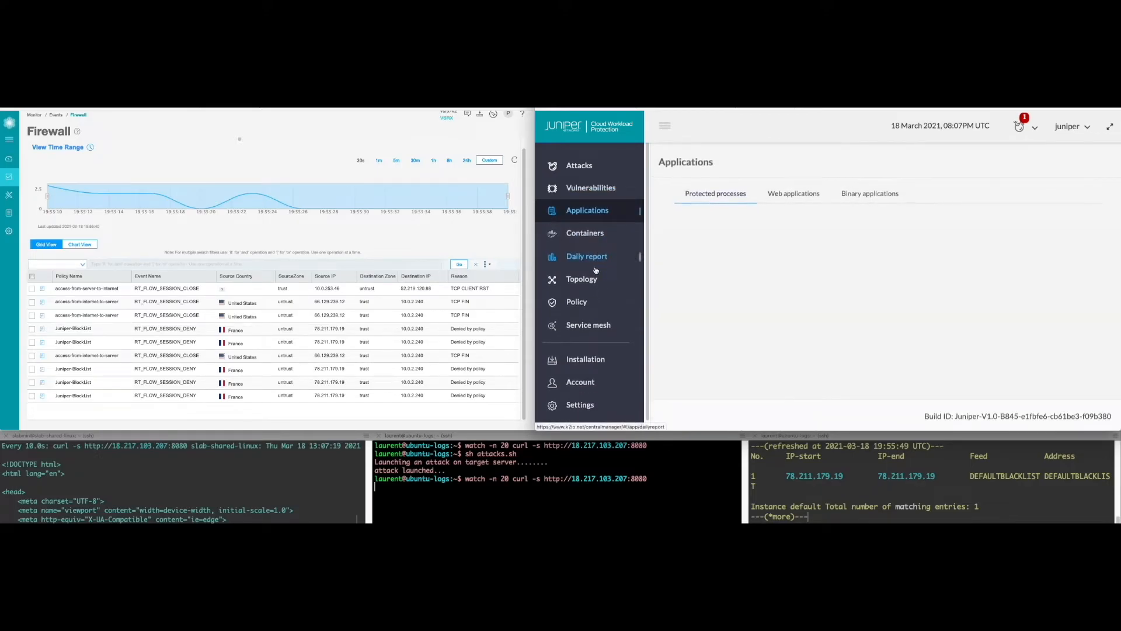
pyautogui.click(694, 290)
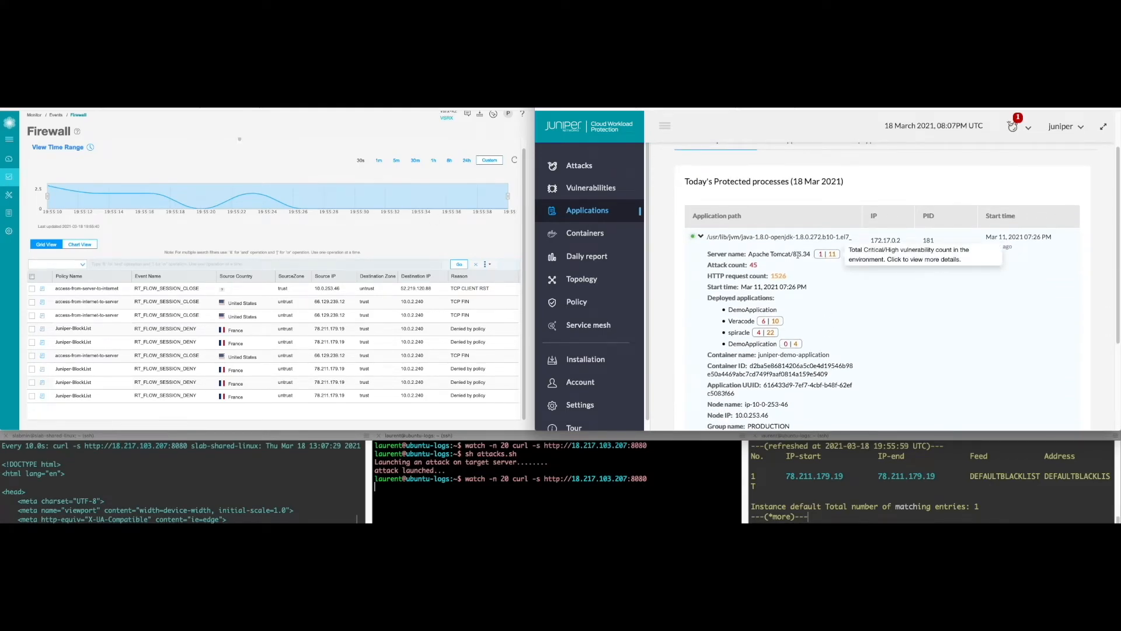
pyautogui.click(591, 187)
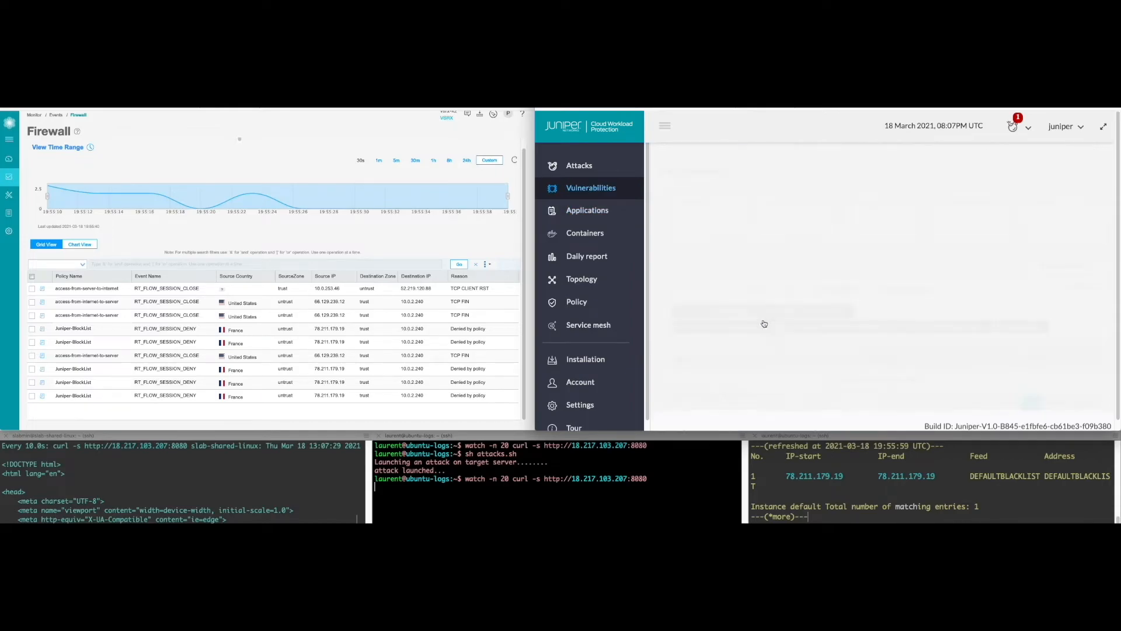
pyautogui.click(591, 187)
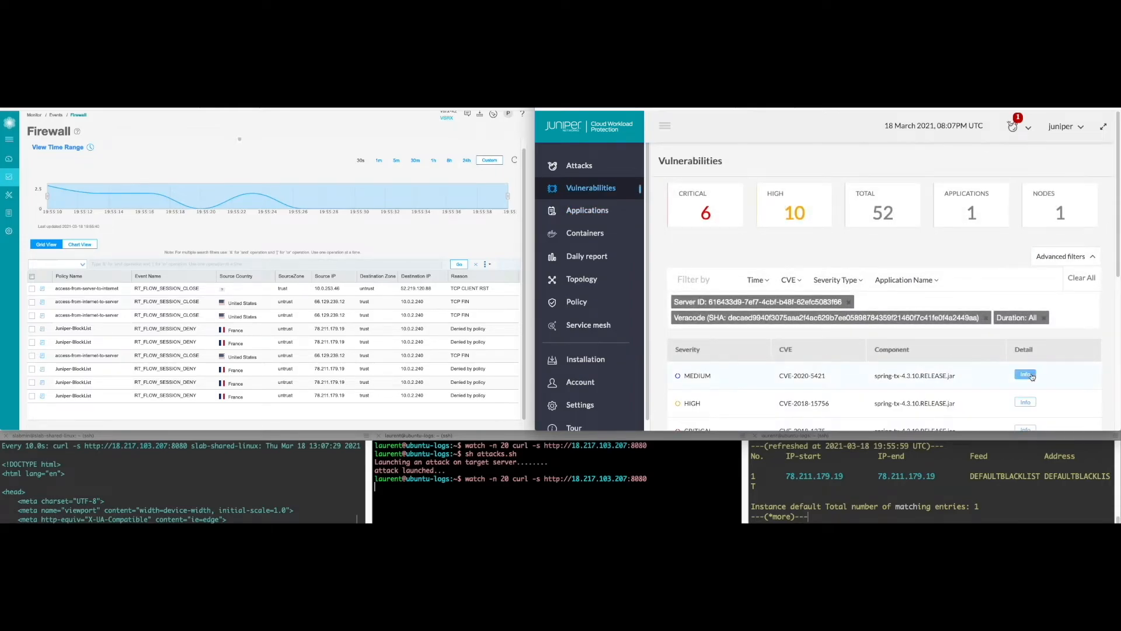
# View the CVE-2020-5421 vulnerability details, close them and go to the Containers overview
pyautogui.click(1026, 374)
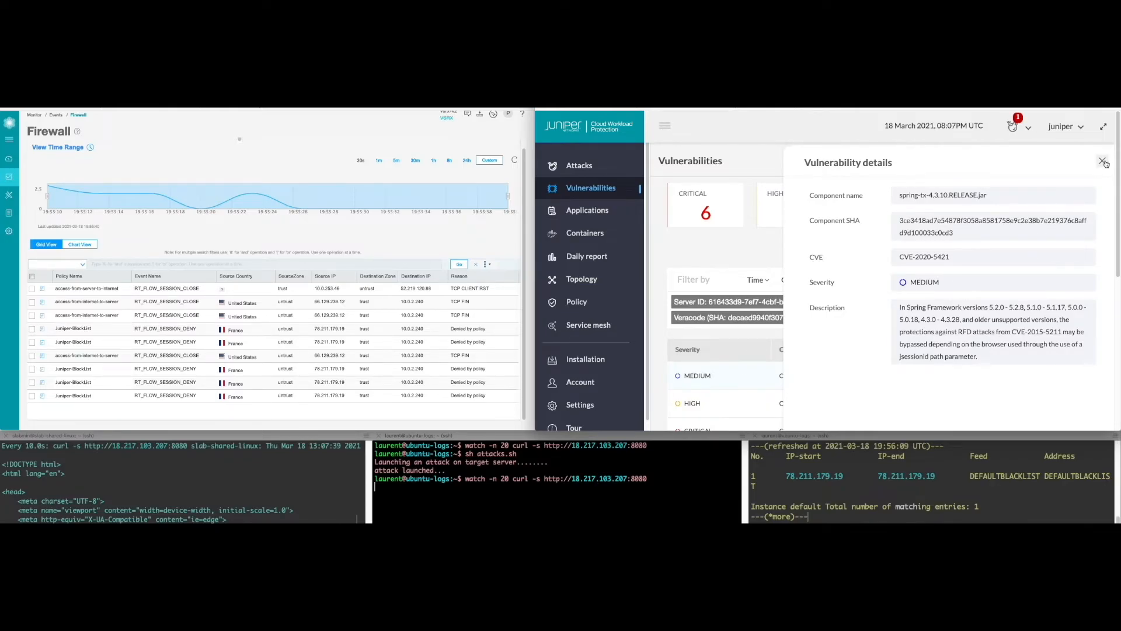
pyautogui.click(1104, 162)
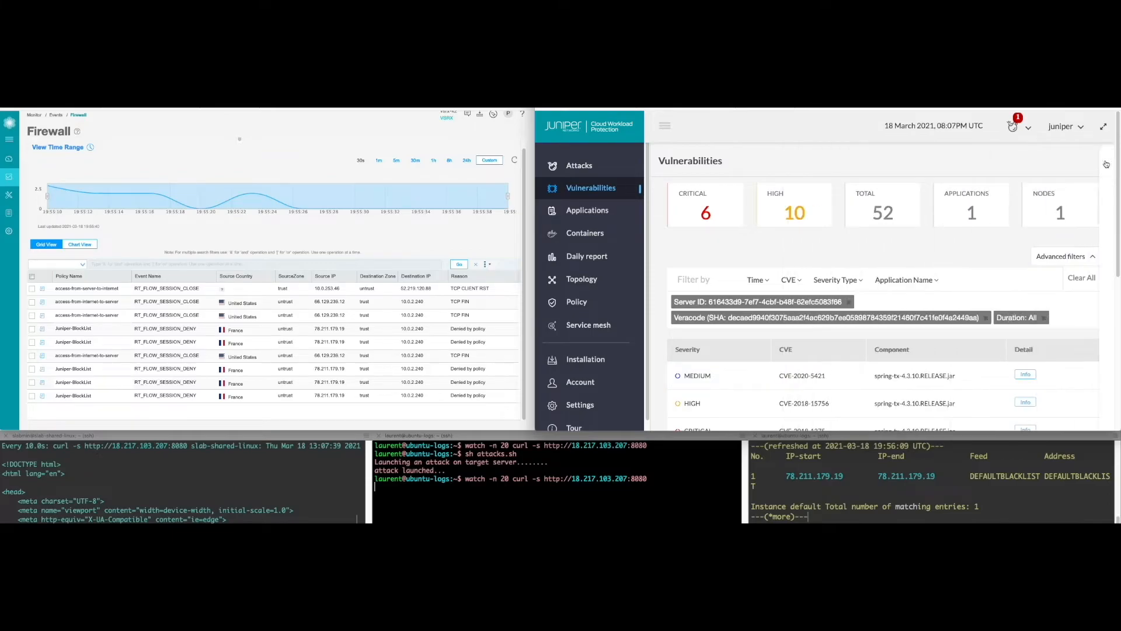
pyautogui.click(586, 232)
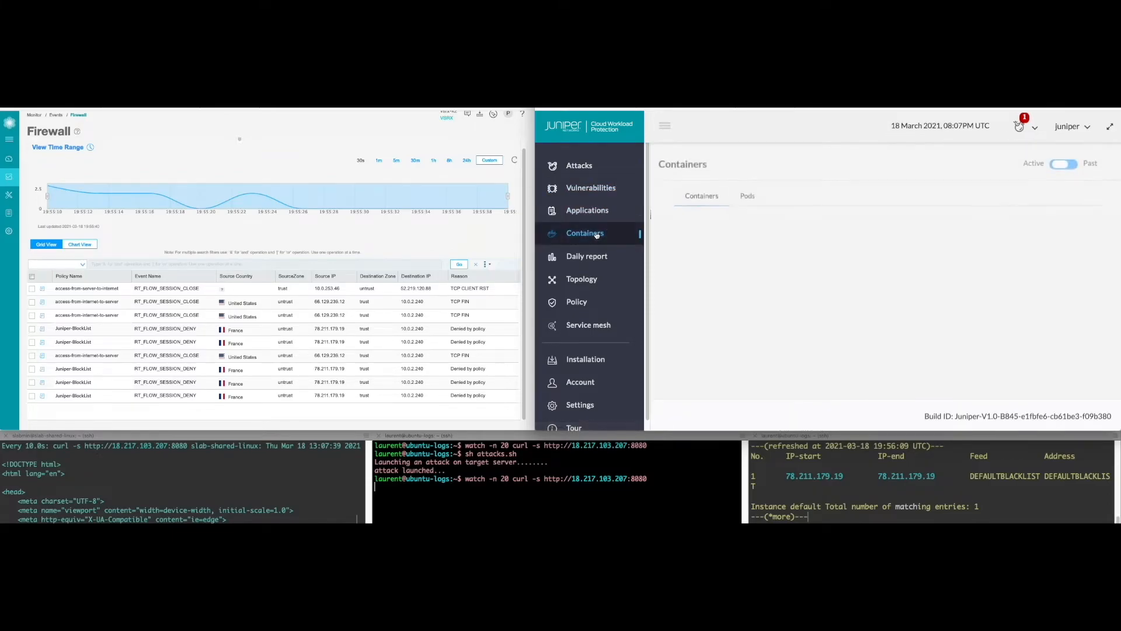
# Switch the Containers page through its views and group containers by image ID, then by name in the registry
pyautogui.click(586, 233)
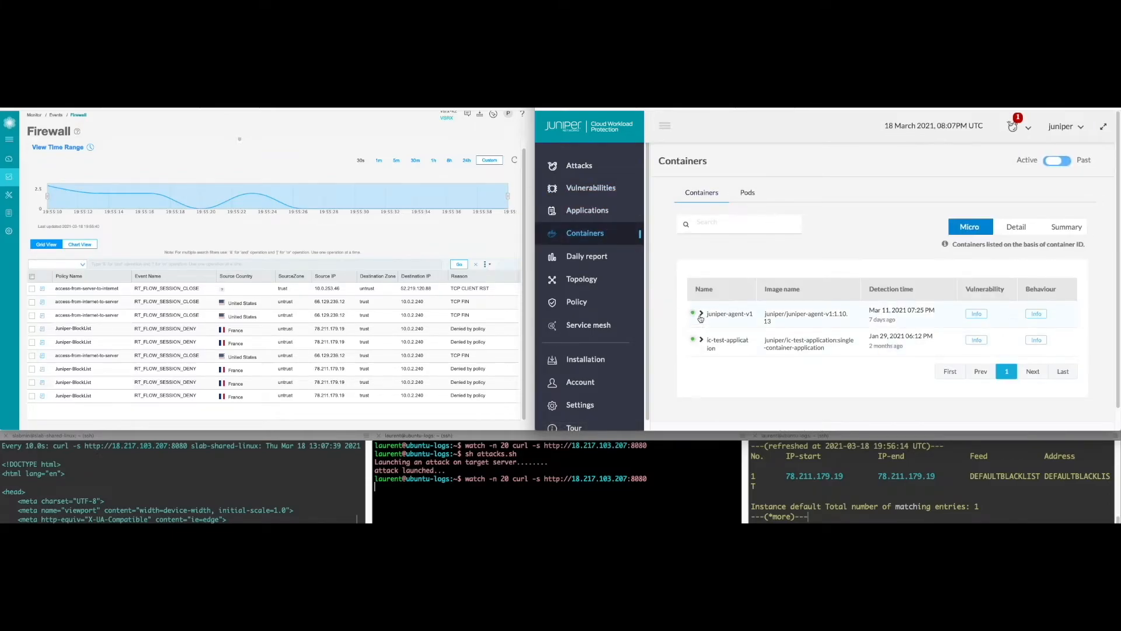
pyautogui.click(1058, 160)
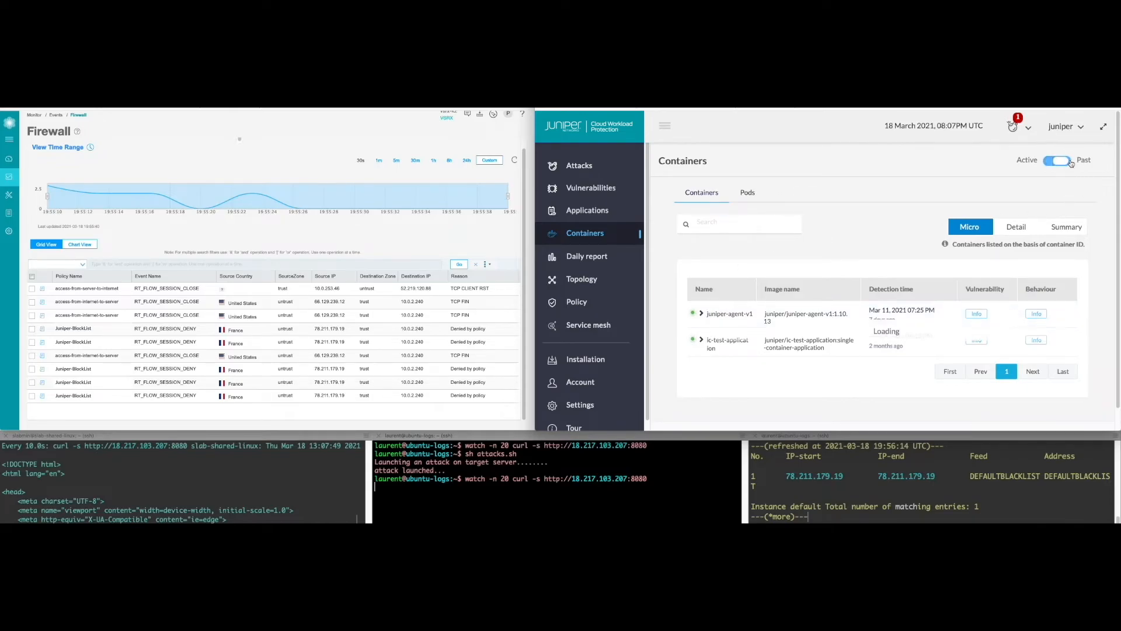
pyautogui.click(1058, 160)
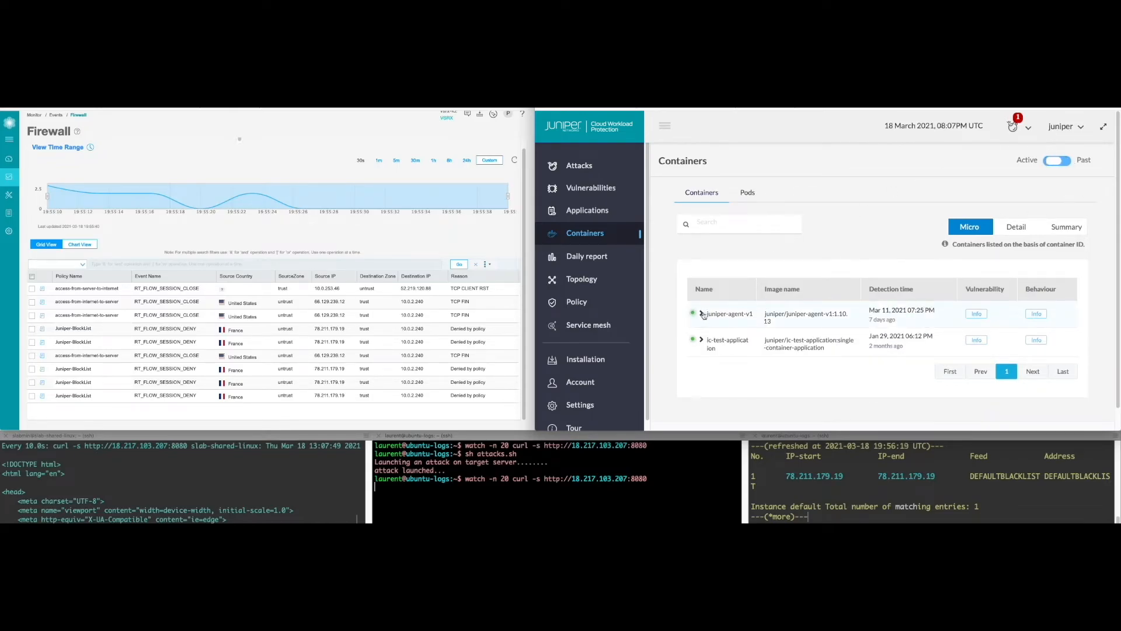
pyautogui.click(701, 314)
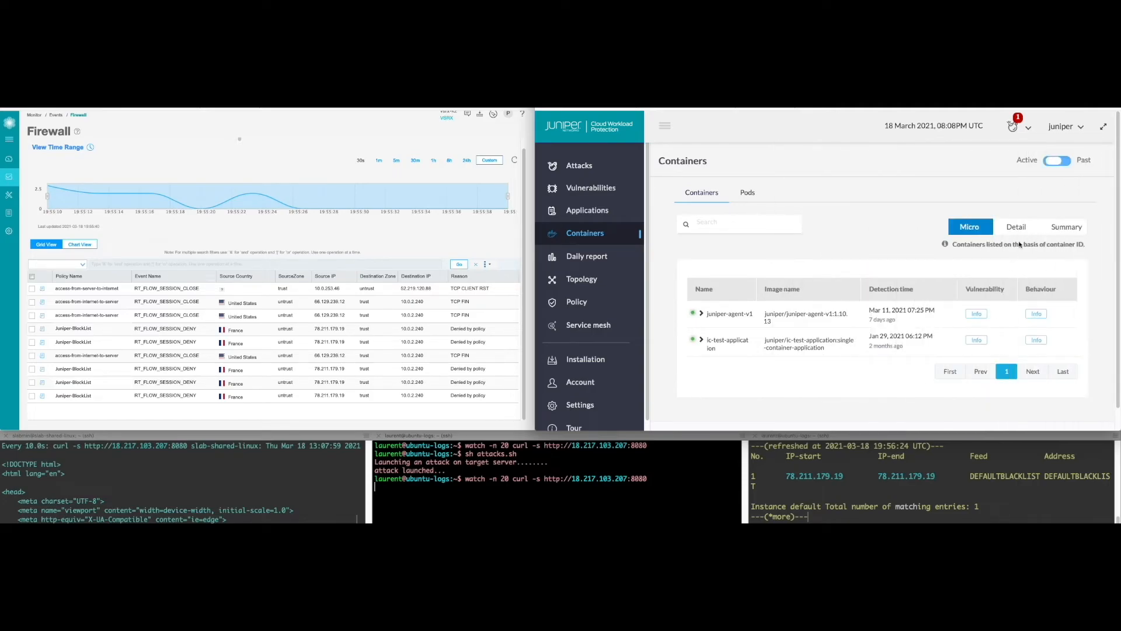
pyautogui.click(1016, 227)
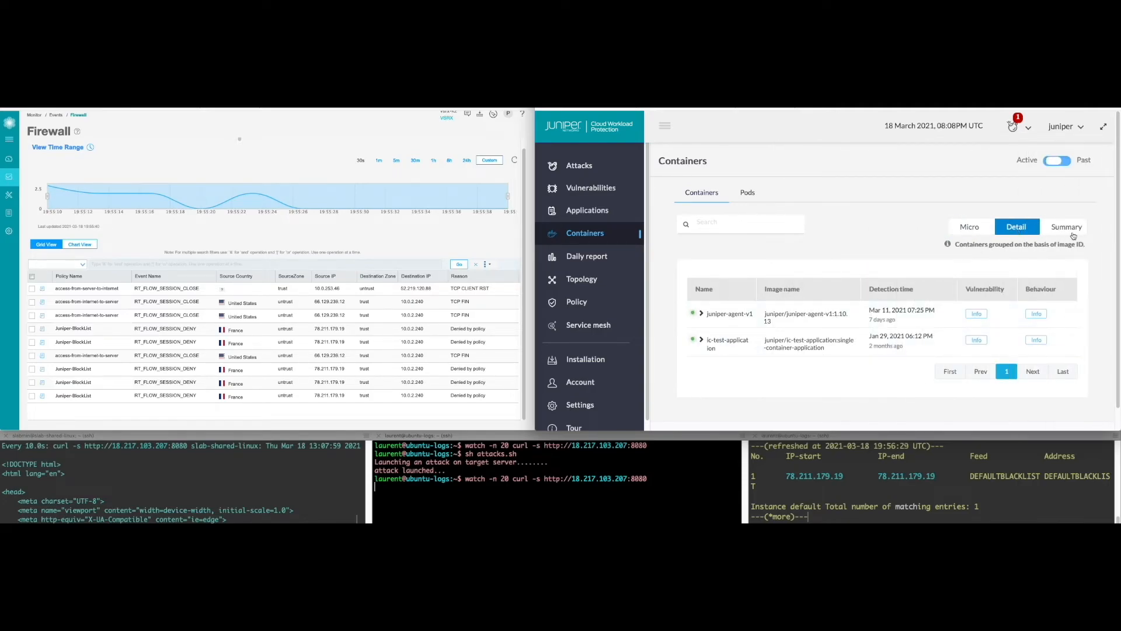
pyautogui.click(1066, 226)
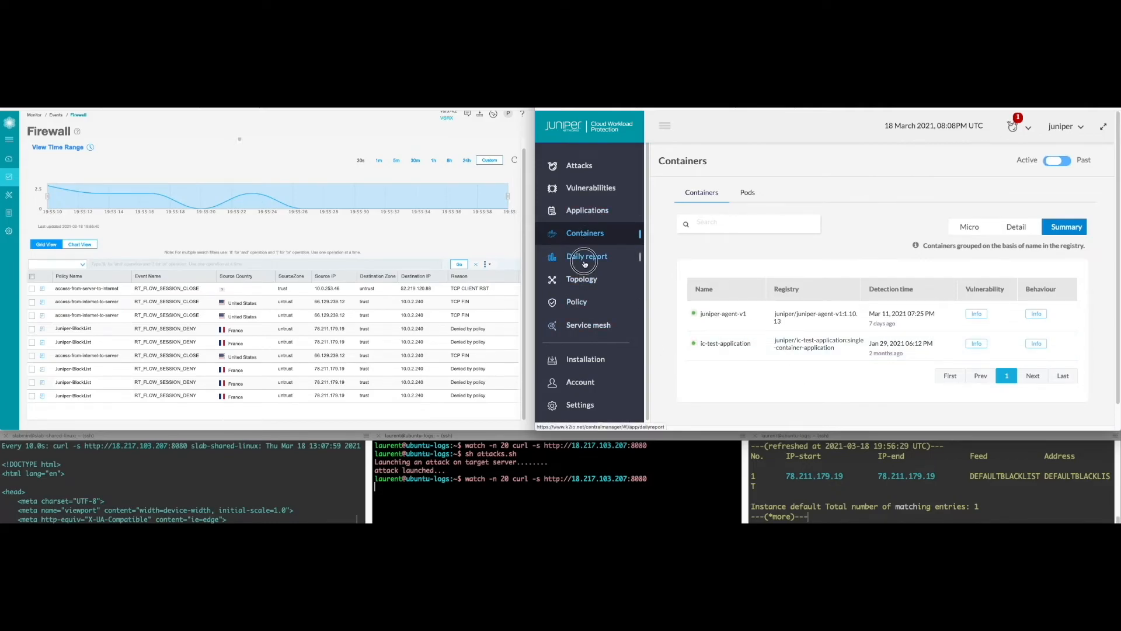
# Open the daily report and scroll through its Attacks, Processes and Containers sections
pyautogui.click(587, 256)
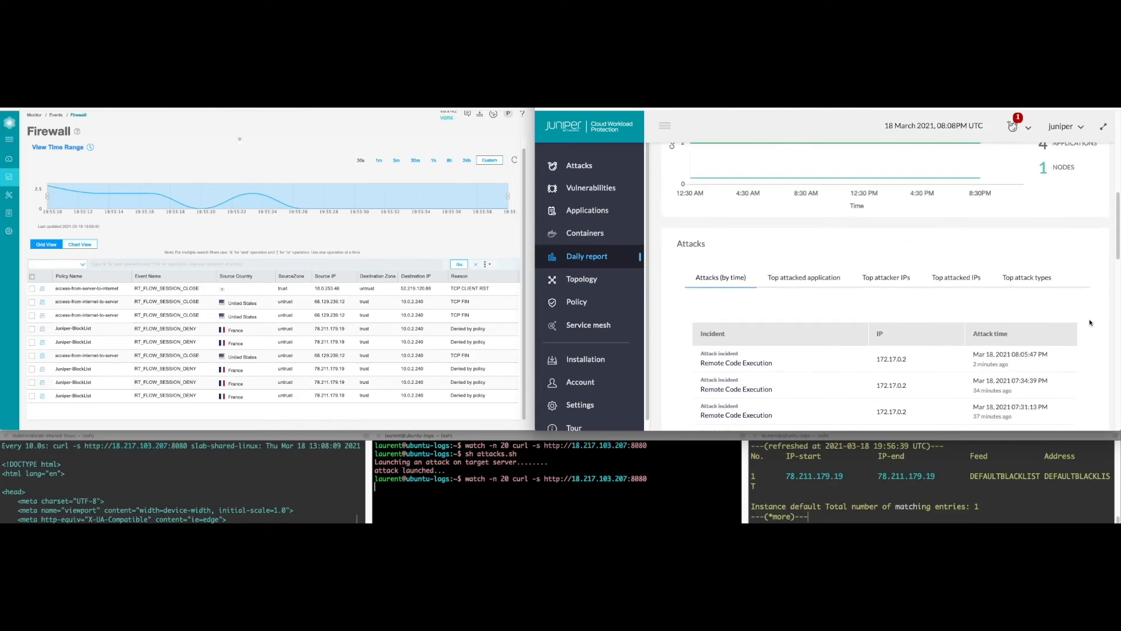
pyautogui.scroll(-3)
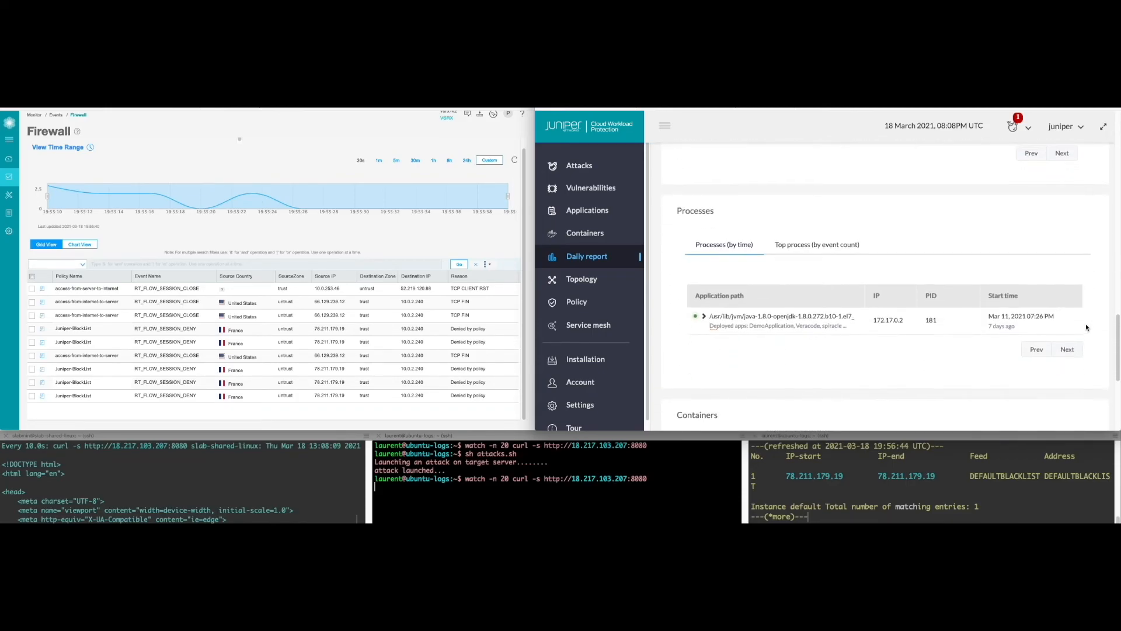
pyautogui.scroll(-3)
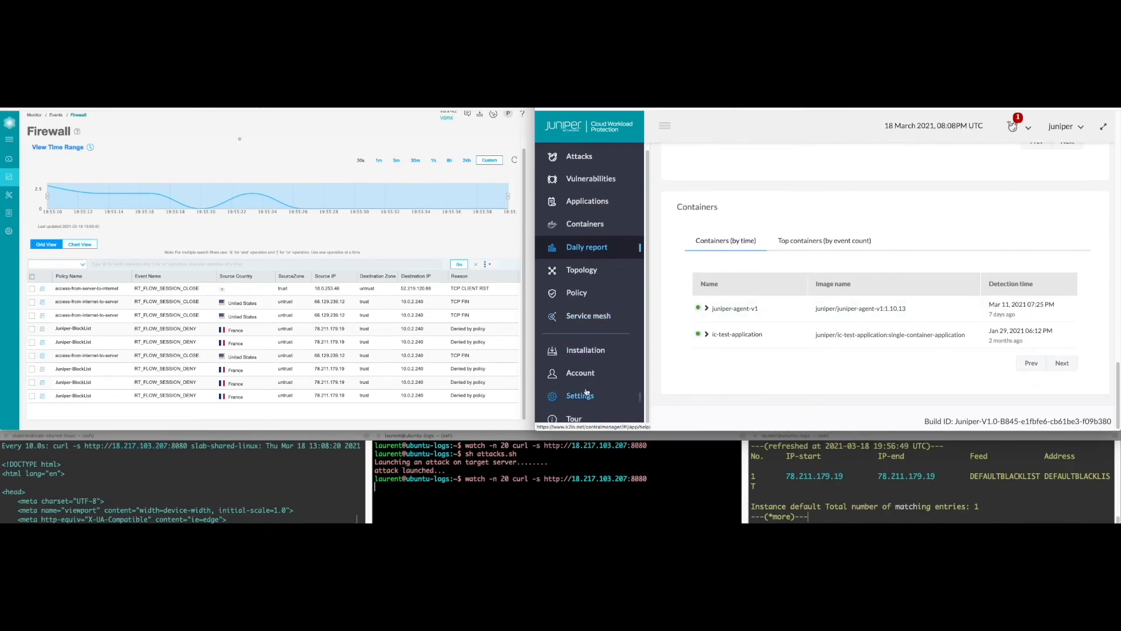
# Show the firewall integration's Blocked list with 78.211.179.19 on vSRX and refresh the firewall session events
pyautogui.click(607, 397)
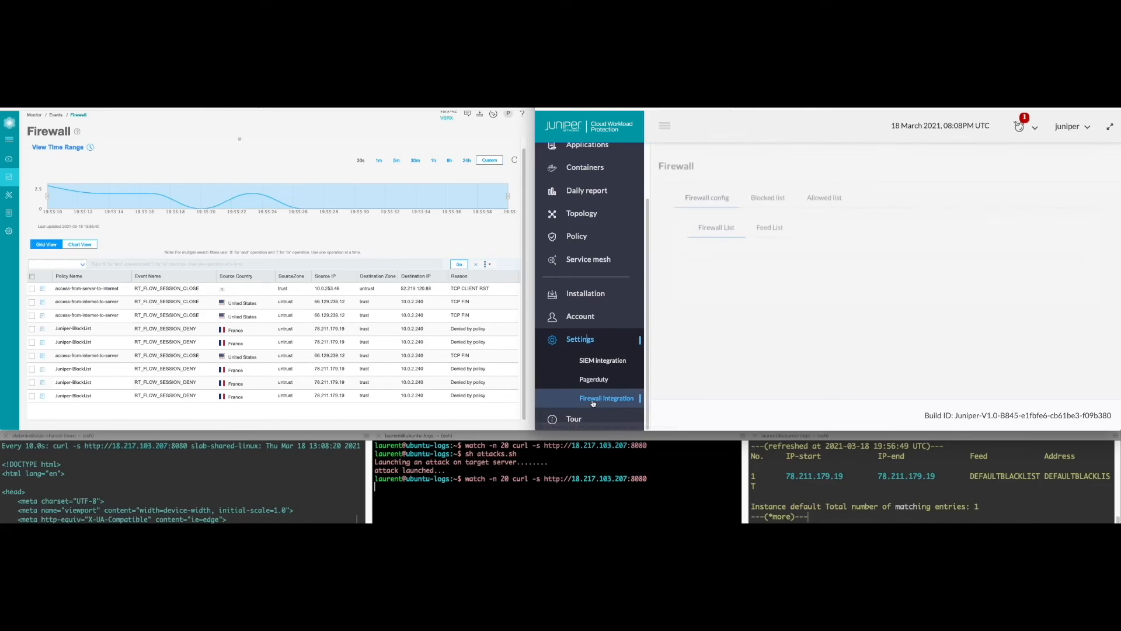
pyautogui.click(767, 198)
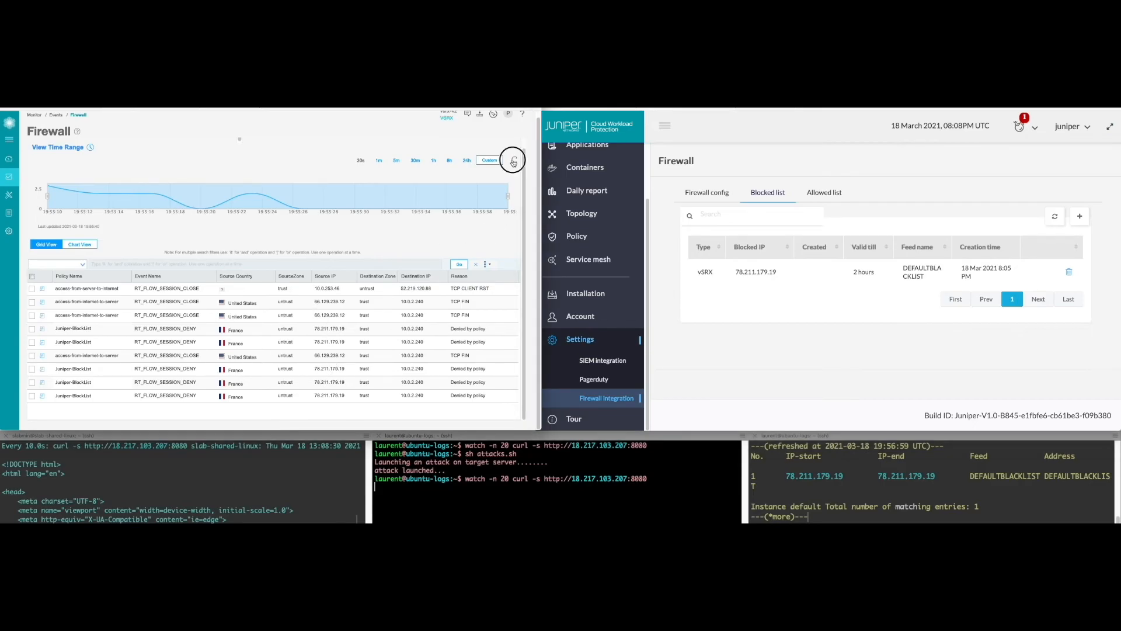
pyautogui.click(512, 160)
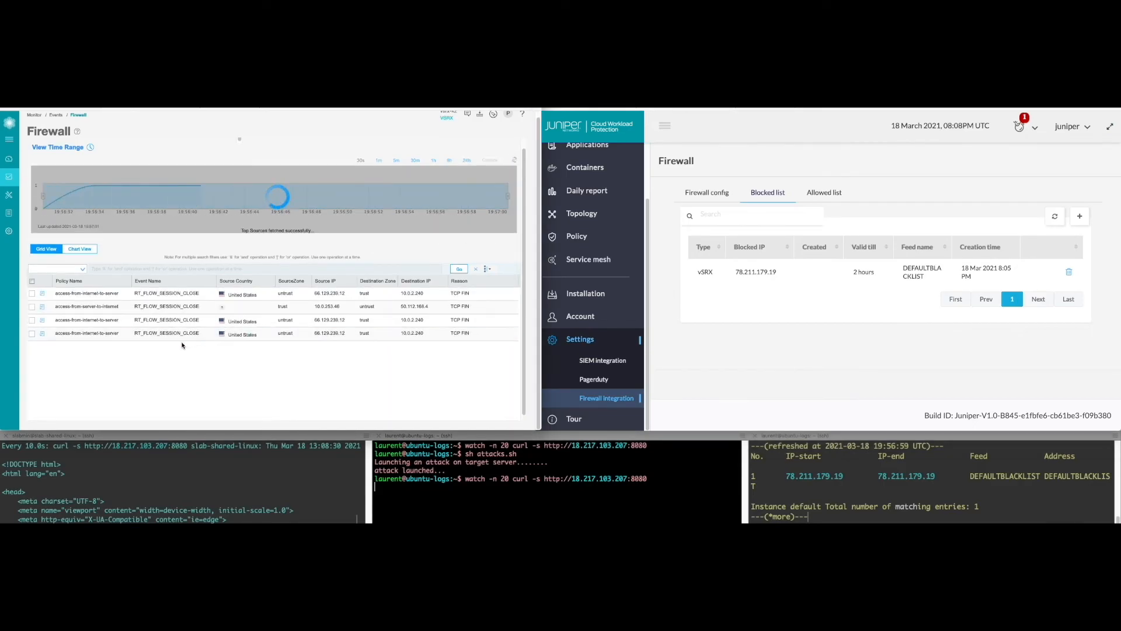
pyautogui.click(489, 160)
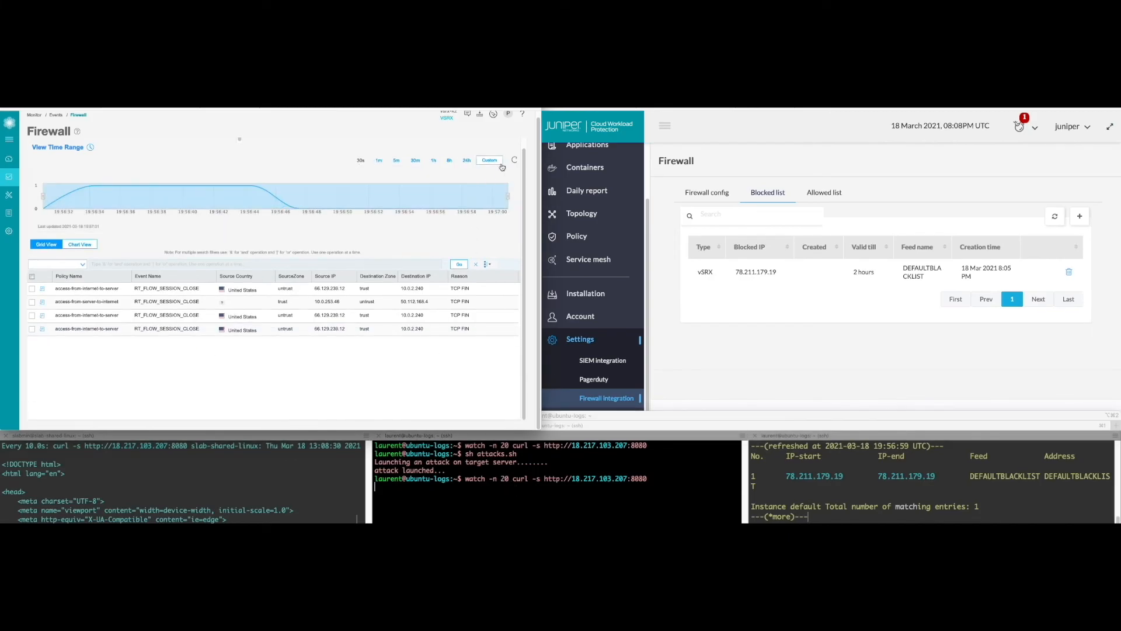